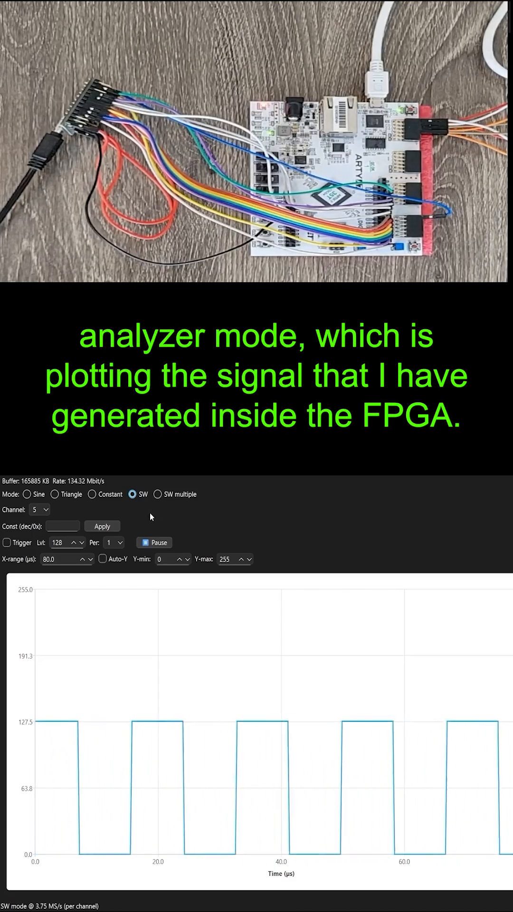
{"action": "mouse_move", "coordinate": [163, 622]}
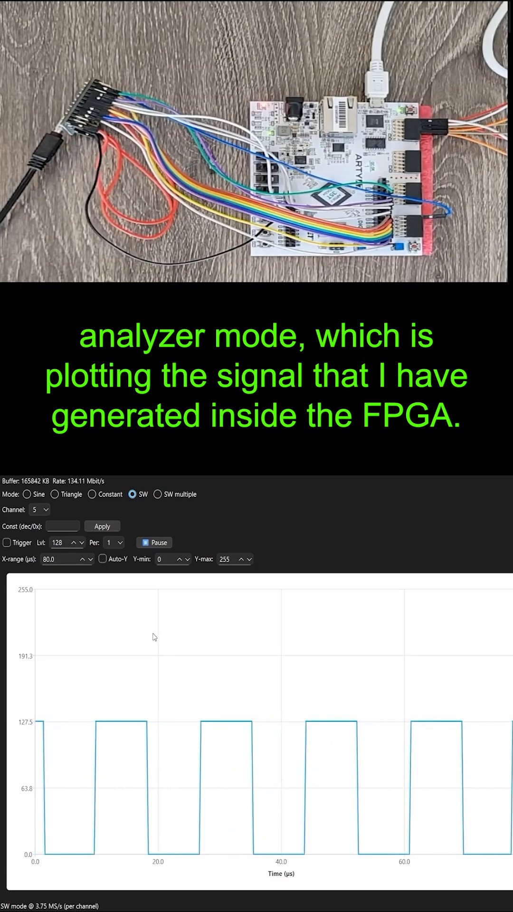
Pause capture, step the channel from 5 to 6 then 7, and select the 'SW multiple' mode
{"action": "left_click", "coordinate": [154, 542]}
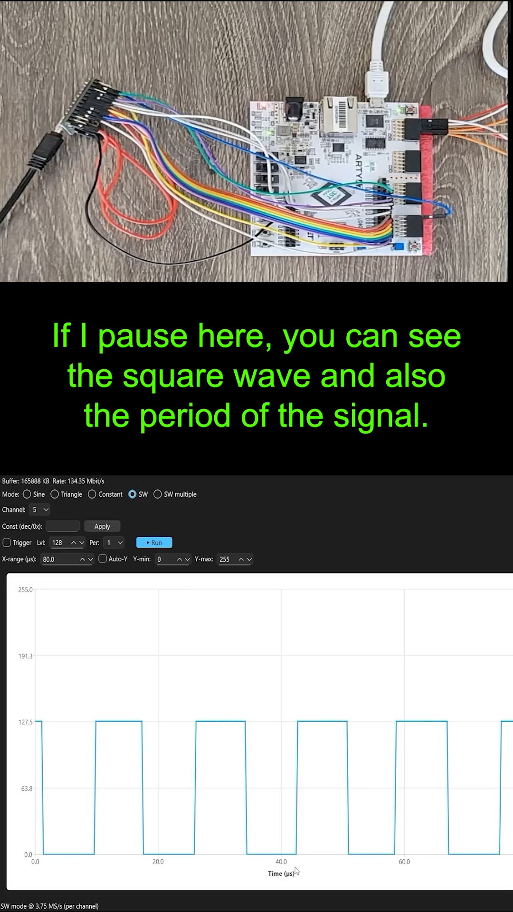
{"action": "mouse_move", "coordinate": [365, 825]}
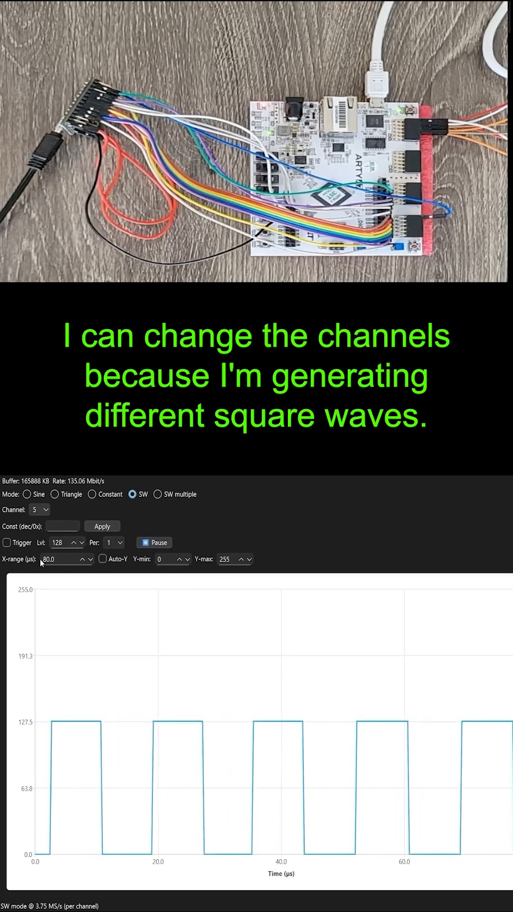
{"action": "left_click", "coordinate": [40, 509]}
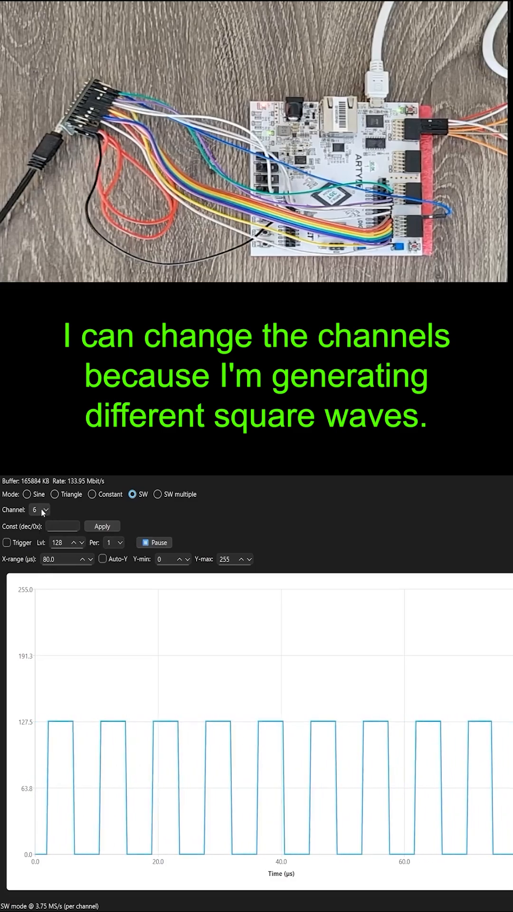
{"action": "left_click", "coordinate": [40, 509]}
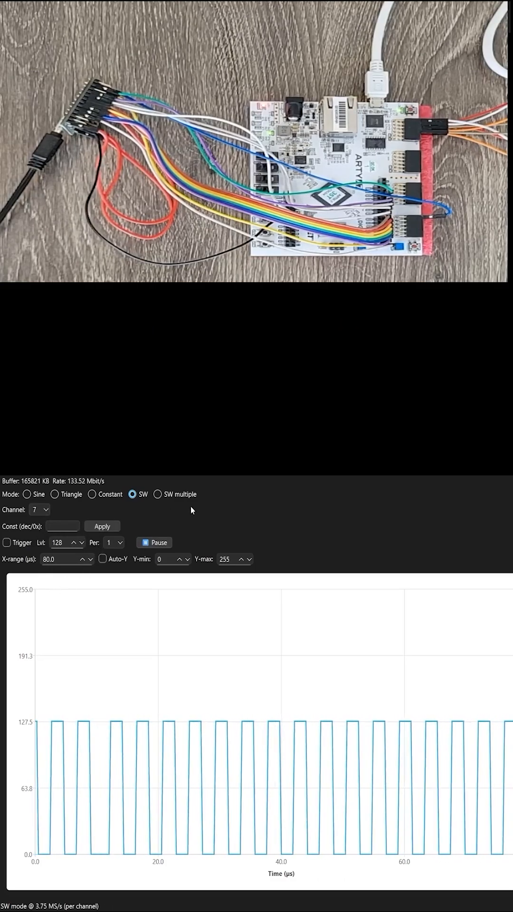
{"action": "left_click", "coordinate": [159, 494]}
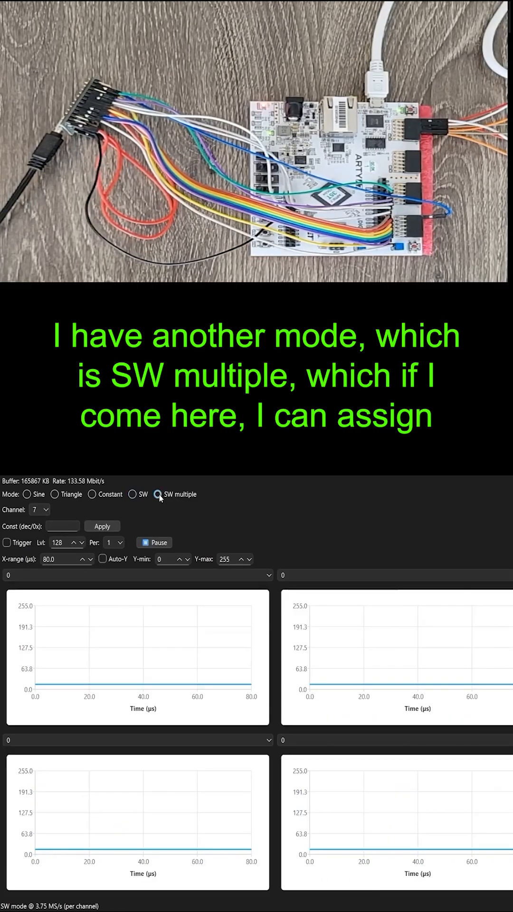
Assign channel 5 top-left, 6 top-right and 7 to the lower-left plot
{"action": "left_click", "coordinate": [158, 494]}
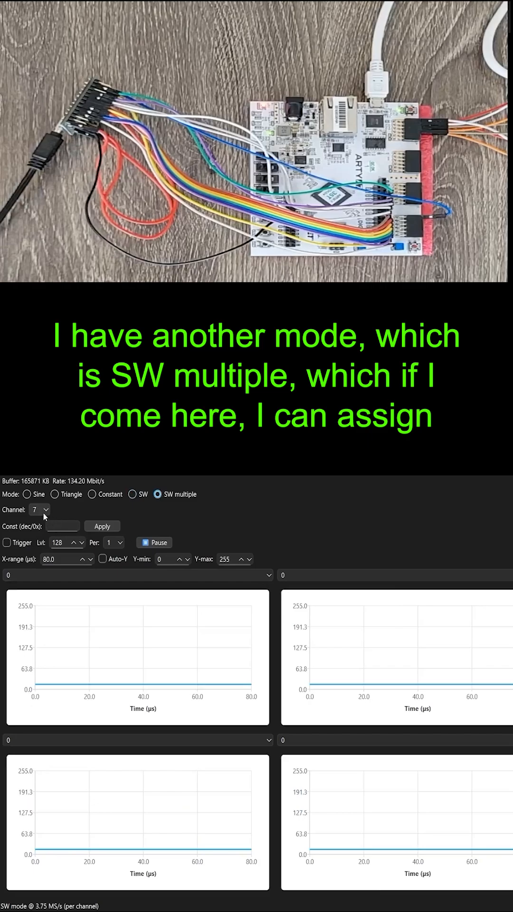
{"action": "mouse_move", "coordinate": [35, 627]}
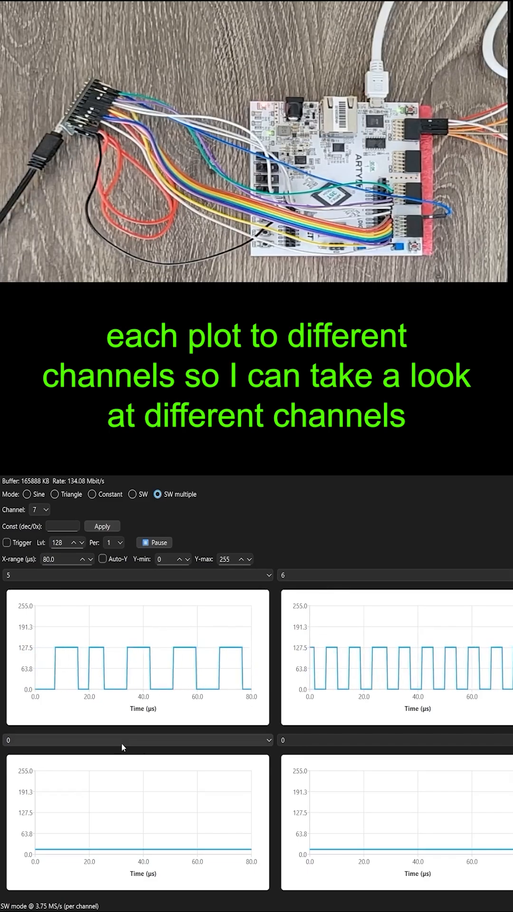
{"action": "left_click", "coordinate": [137, 740]}
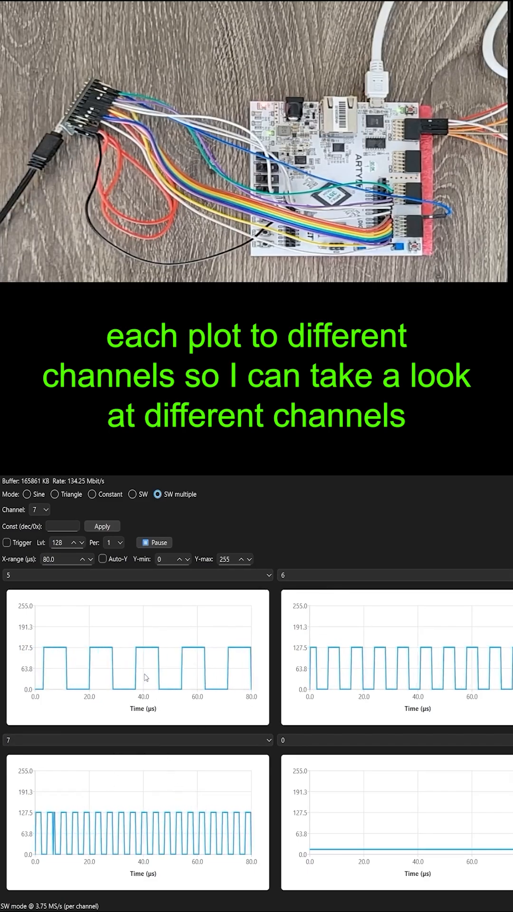